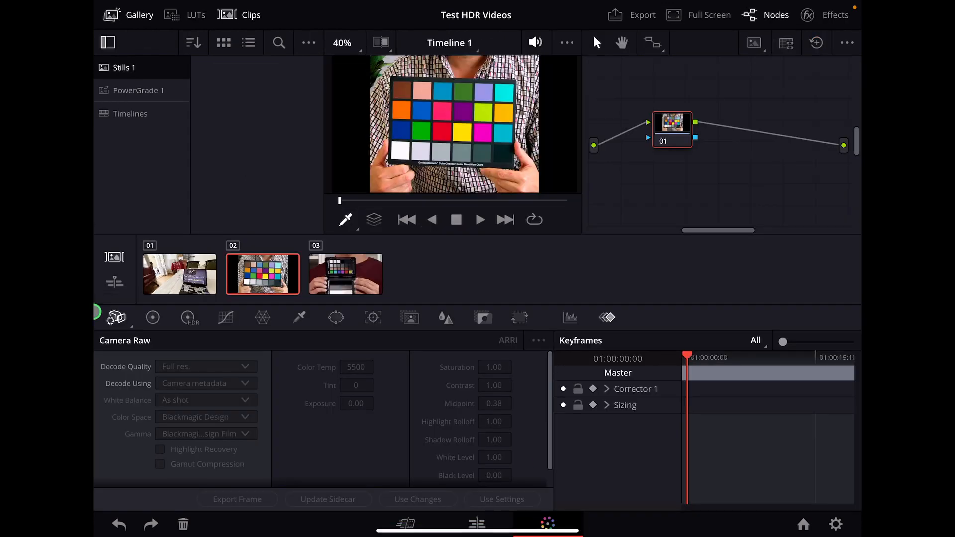
Step: Bring up Color Match on clip 02 with the X-Rite ColorChecker Classic - Legacy chart loaded
left_click(115, 319)
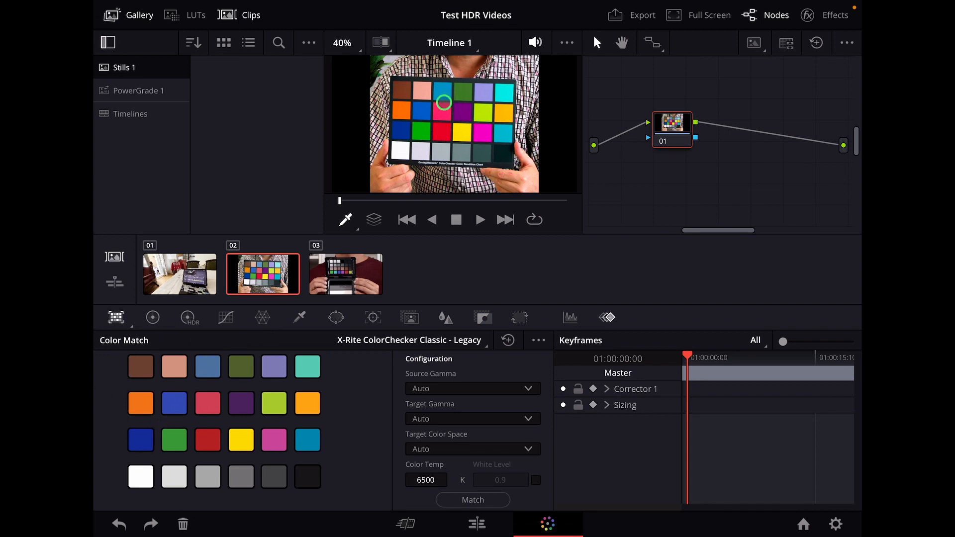
left_click(507, 340)
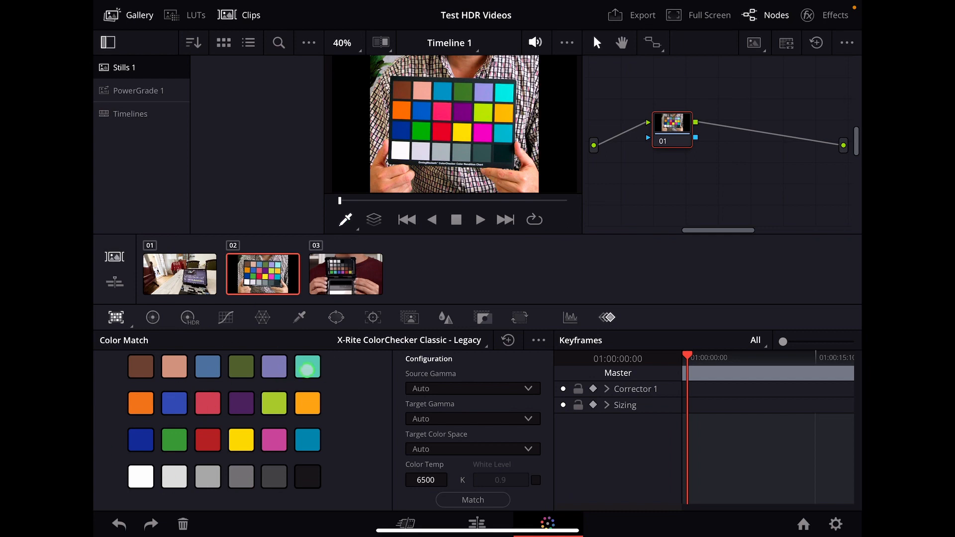
Step: Show the Color Chart overlay and drag its handles so the grid squares sit over the checker patches
left_click(347, 220)
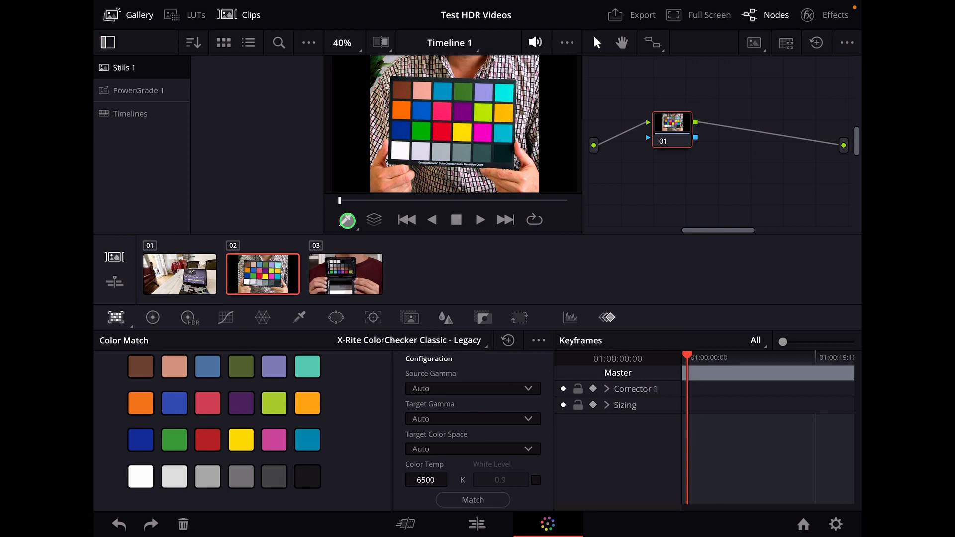
left_click(347, 220)
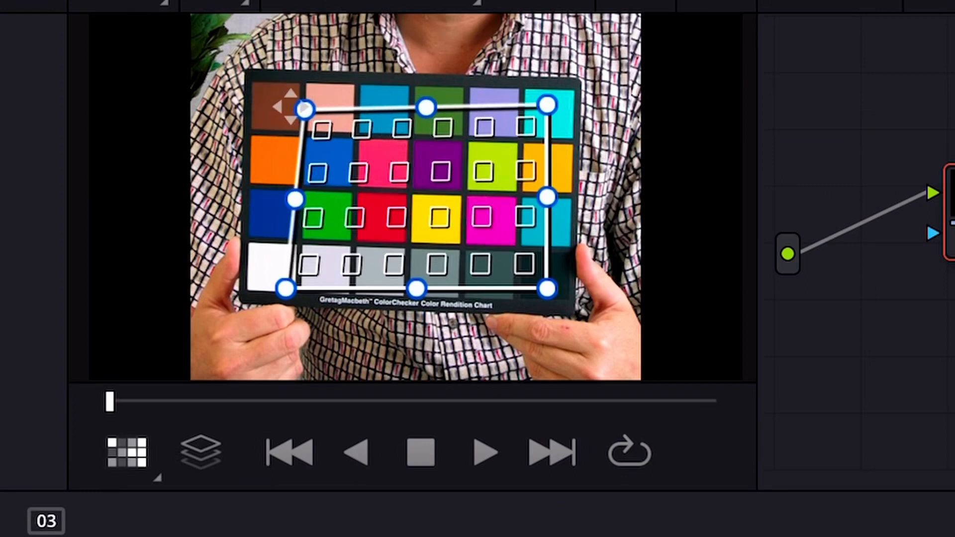
left_click_drag(302, 108, 250, 71)
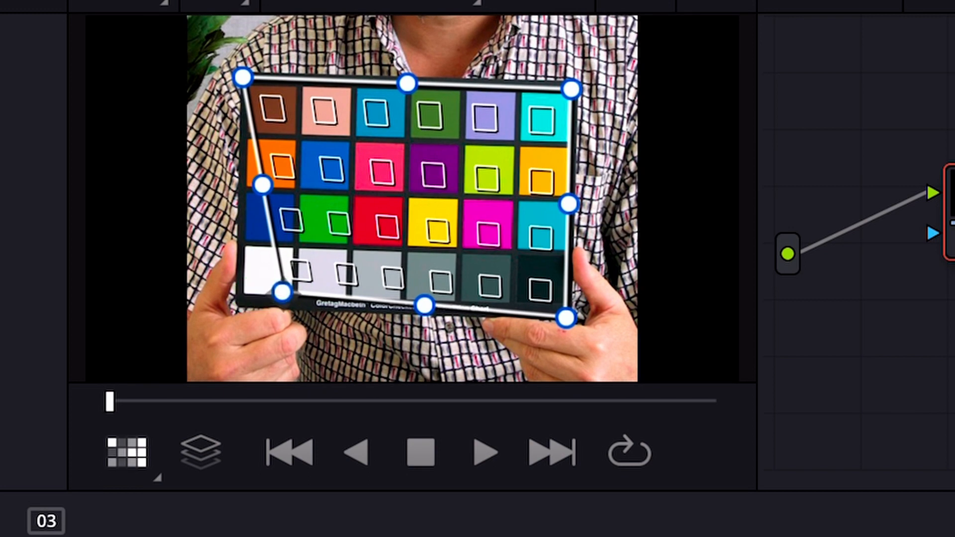
left_click_drag(425, 303, 397, 315)
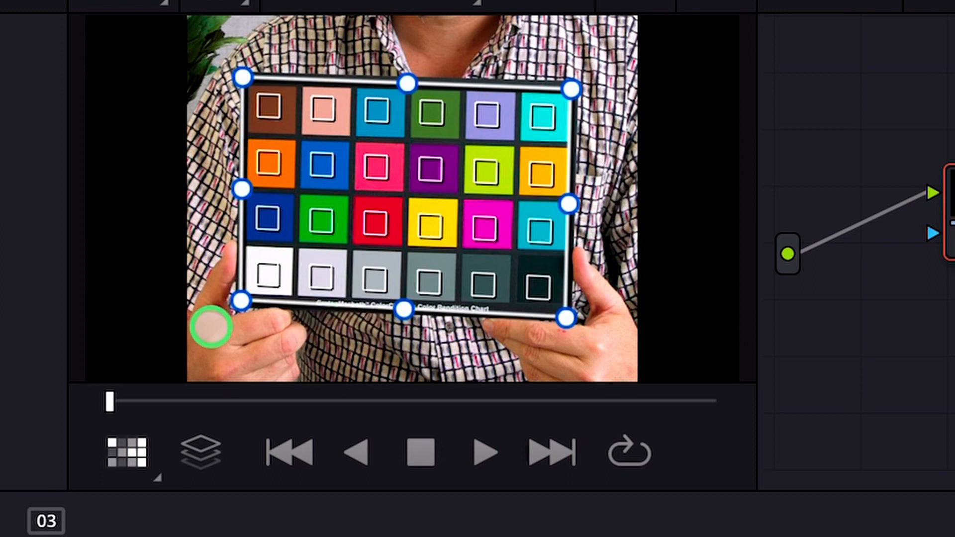
left_click_drag(210, 327, 445, 183)
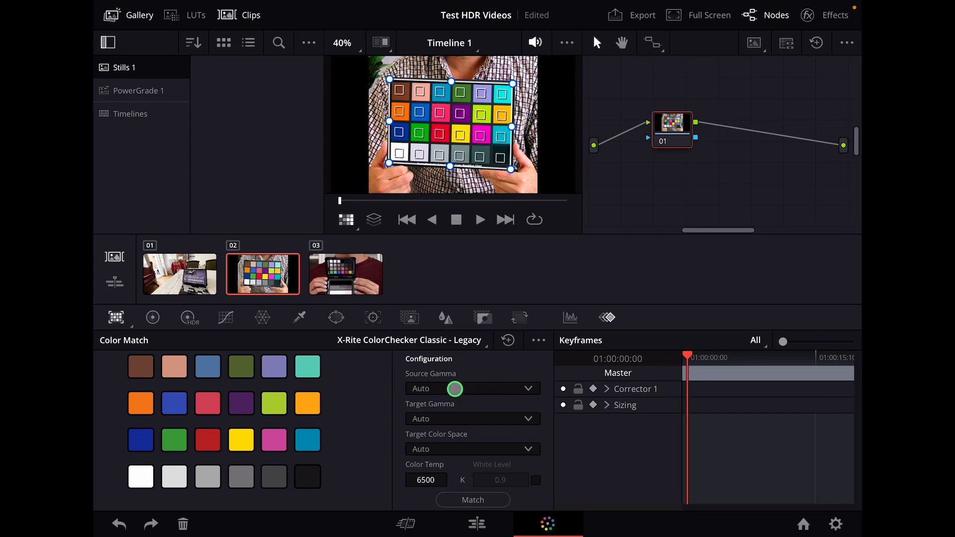
Step: Set Source Gamma to Blackmagic Design 4K Film and Target Gamma to Rec.709, then select the Color Temp field
left_click(473, 388)
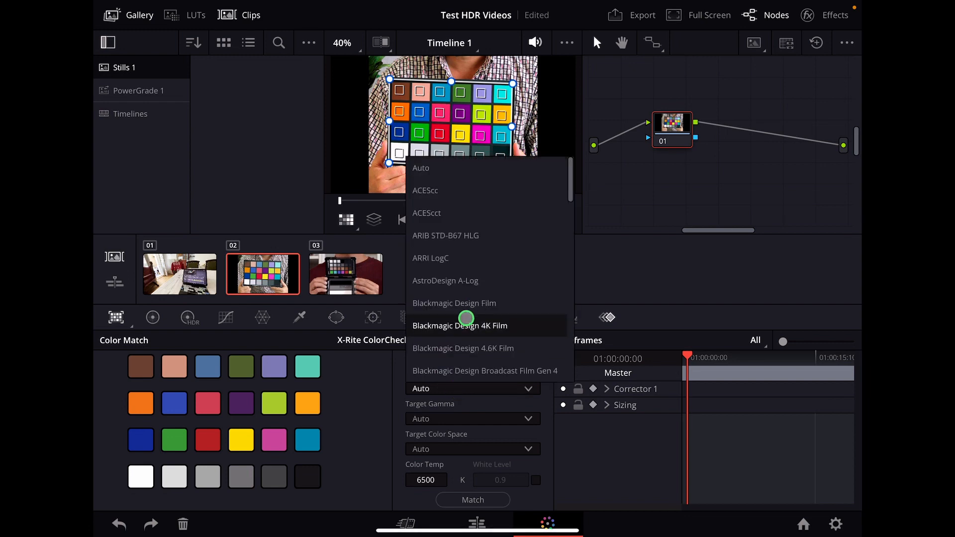
left_click(460, 325)
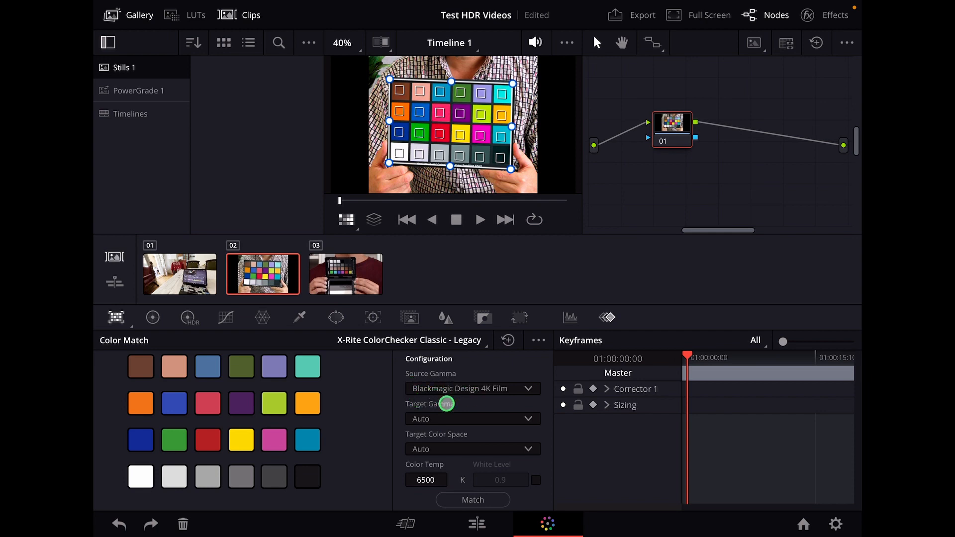
left_click(473, 388)
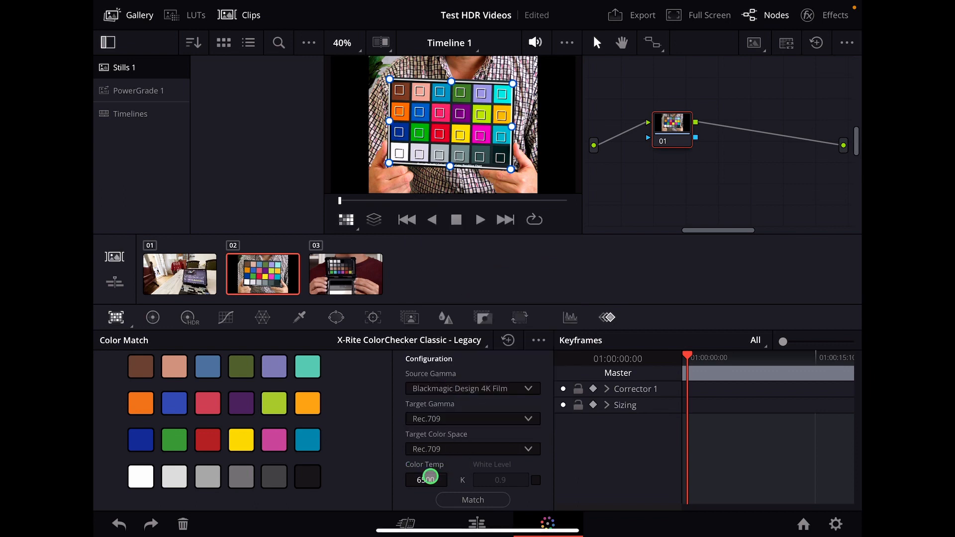
left_click(426, 479)
type("5600")
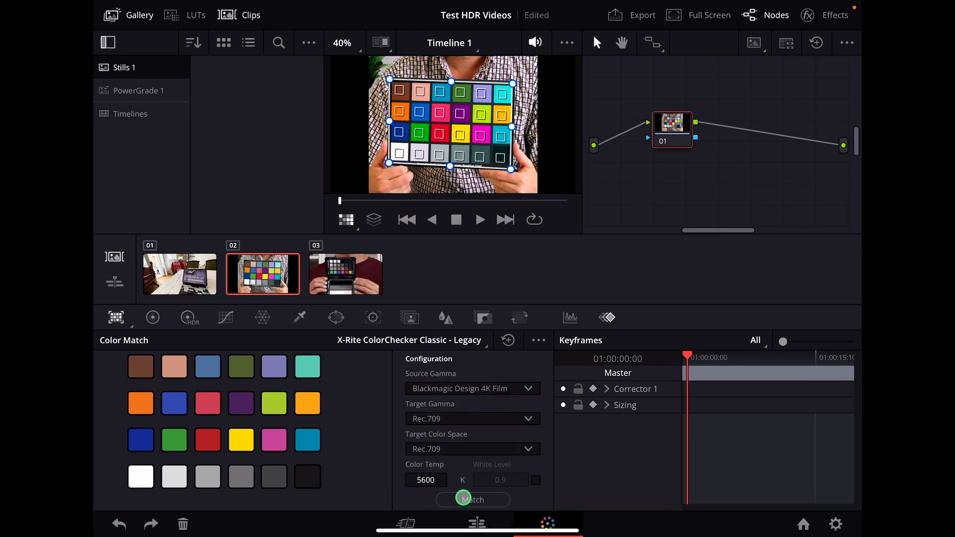
Step: Run Match at 5600 K so per-patch percentage differences appear under each chart swatch
left_click(473, 499)
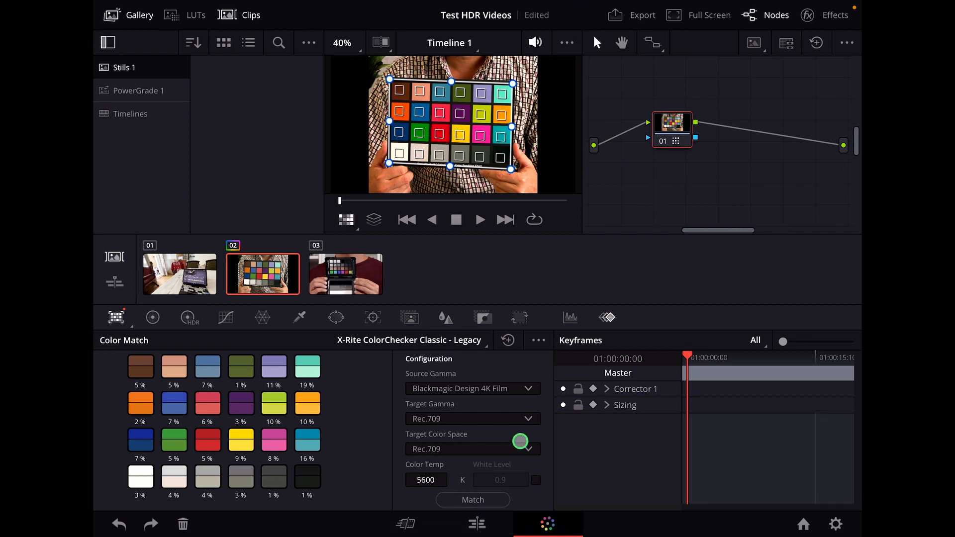
left_click(535, 220)
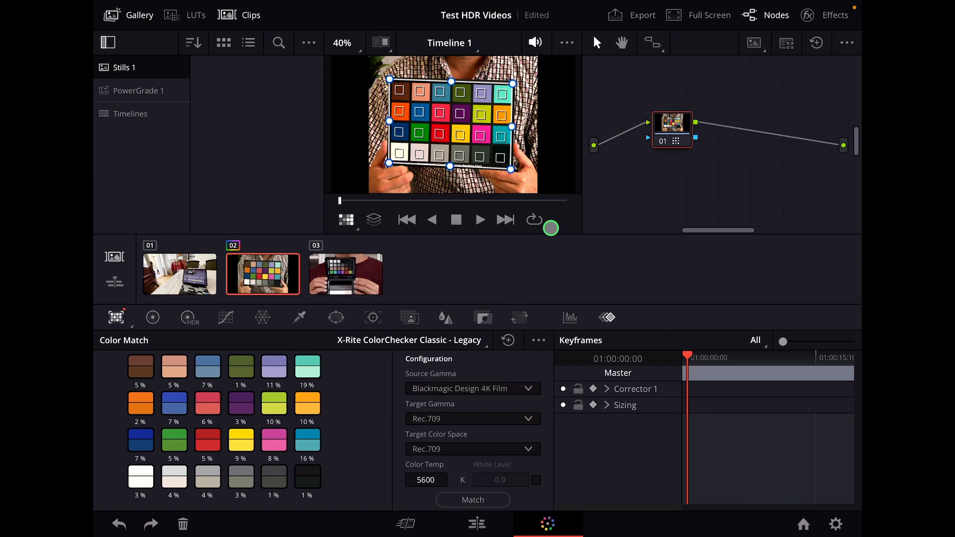